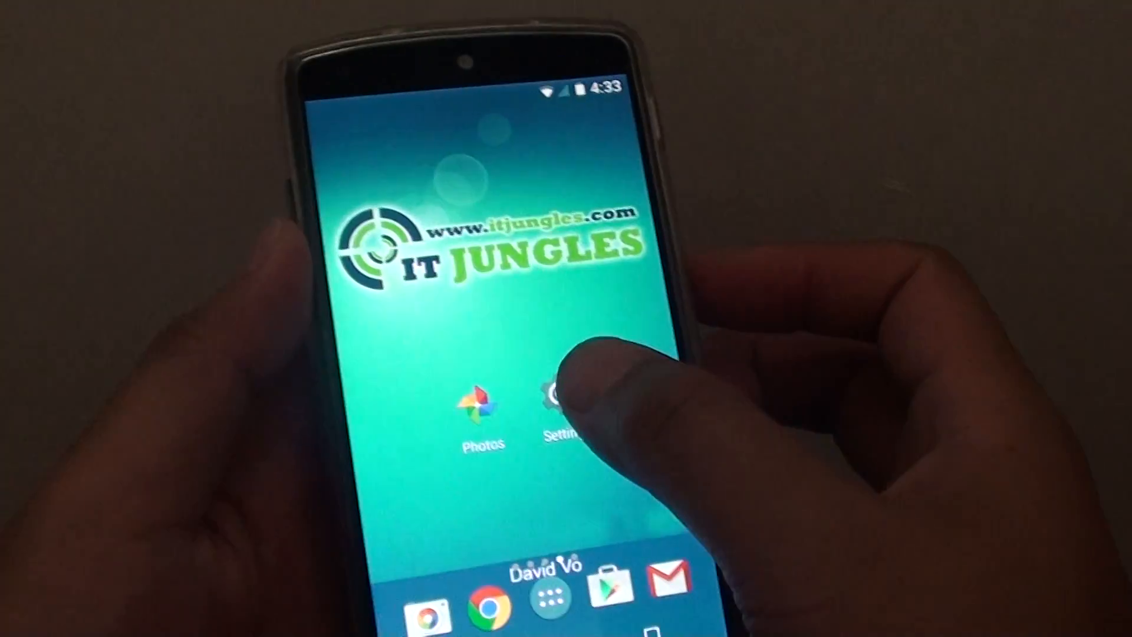
# Go to Settings > Apps and scroll the Downloaded list down to Nova Launcher
pyautogui.click(563, 401)
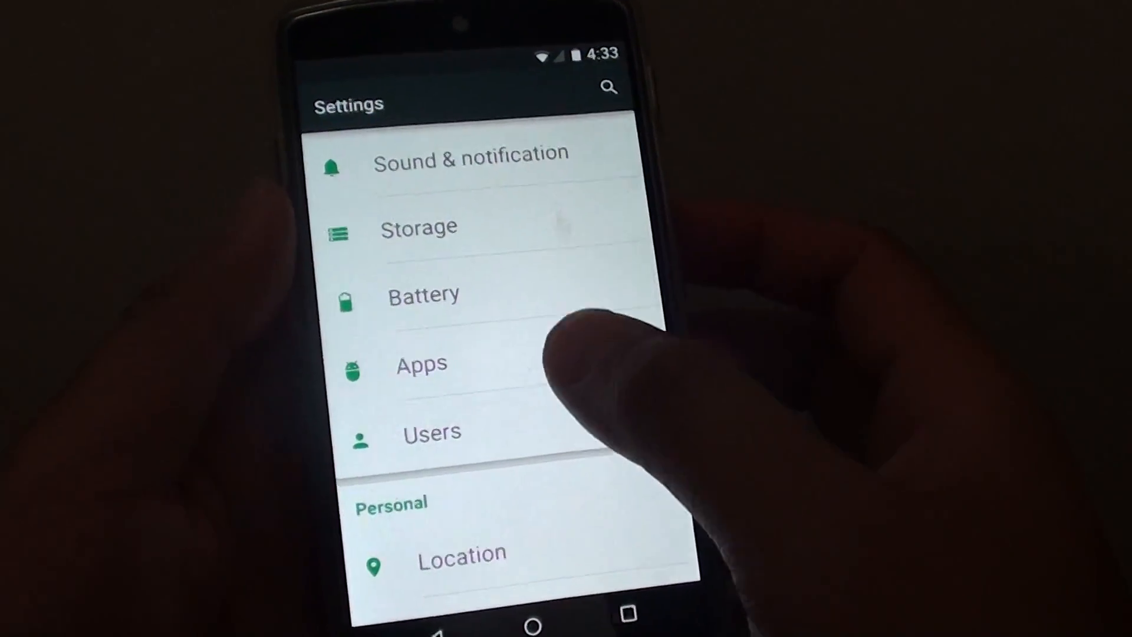
pyautogui.click(421, 364)
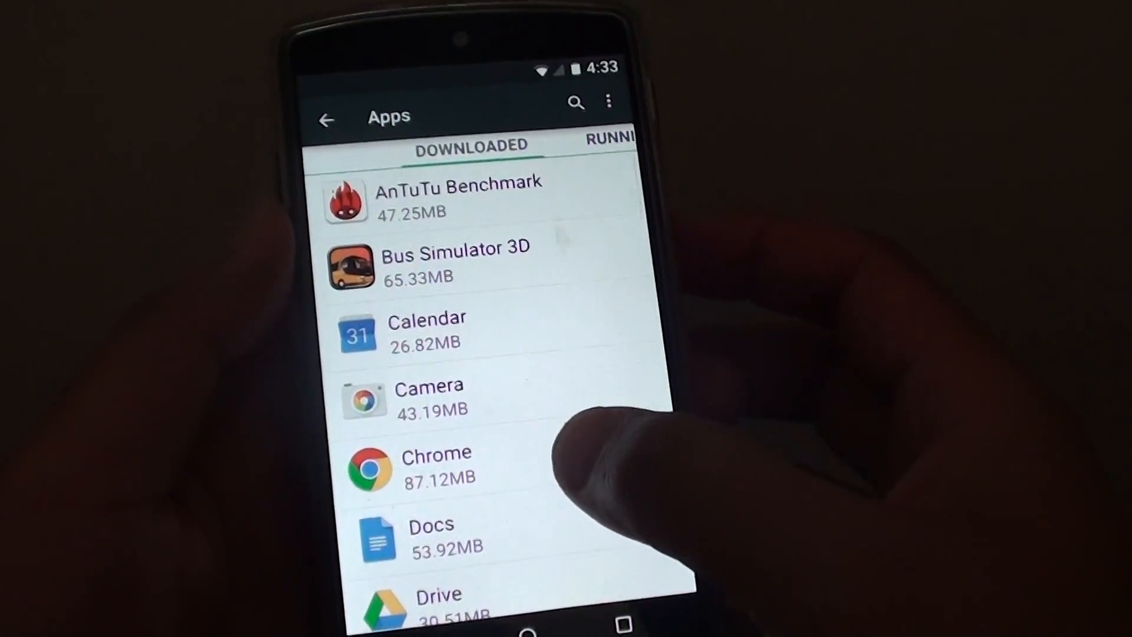
pyautogui.scroll(-3)
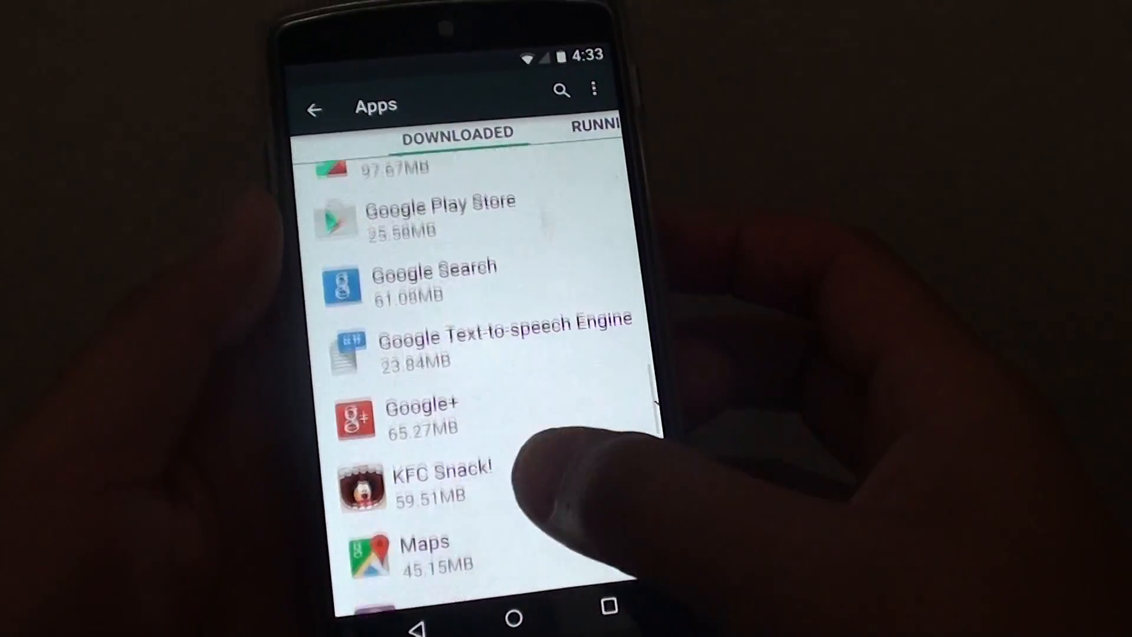
pyautogui.scroll(-3)
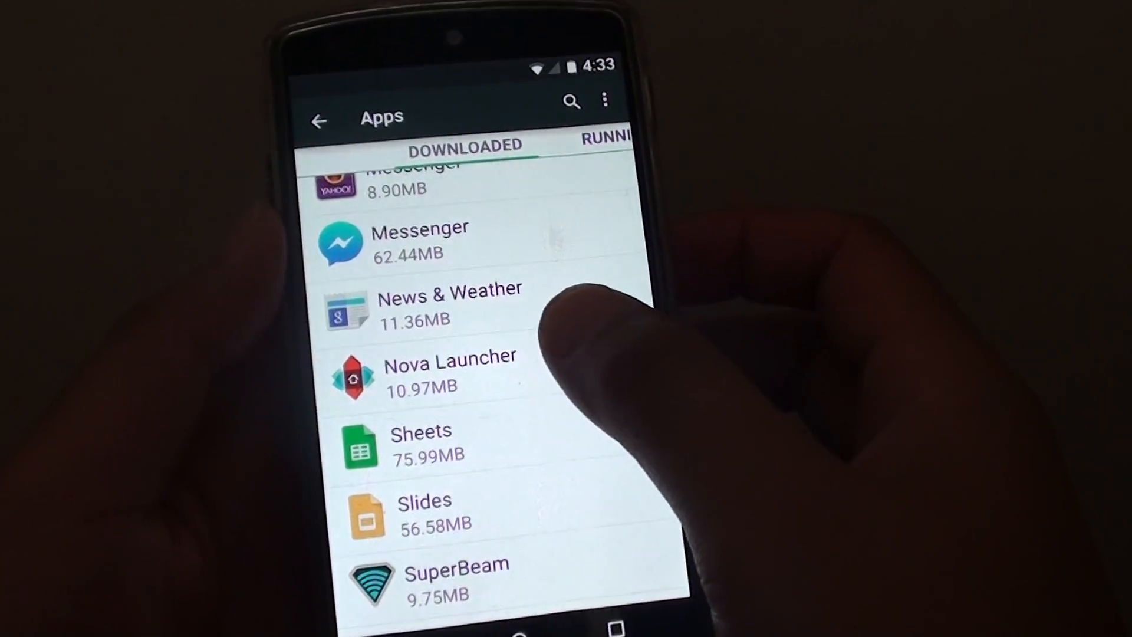
# Clear Nova Launcher's app data from its App info page, confirming with OK
pyautogui.click(448, 367)
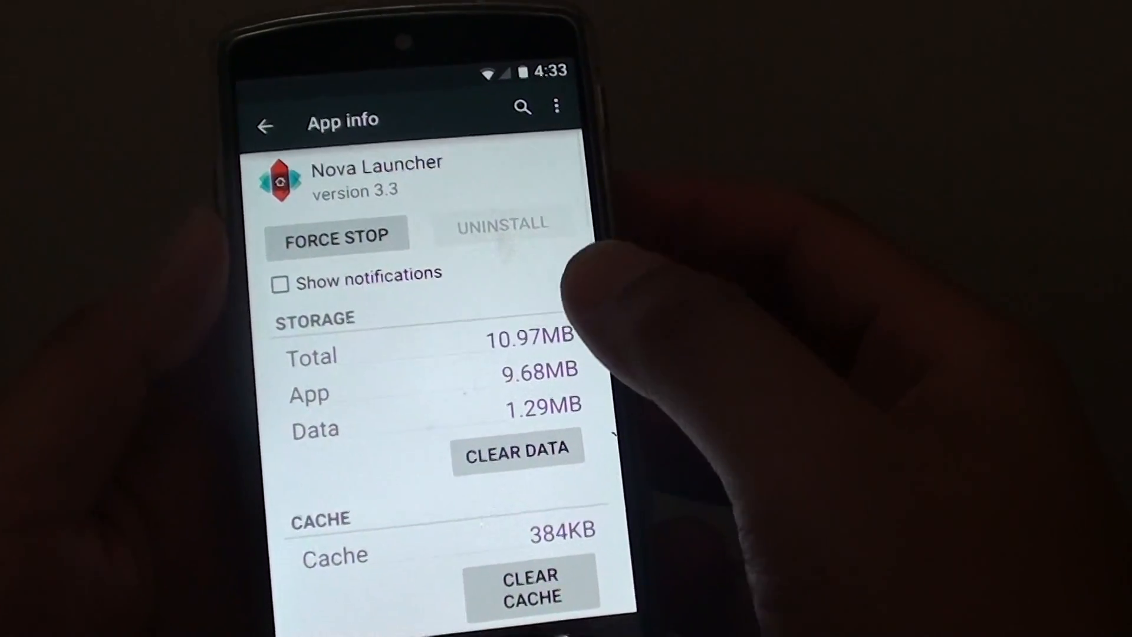
pyautogui.scroll(-3)
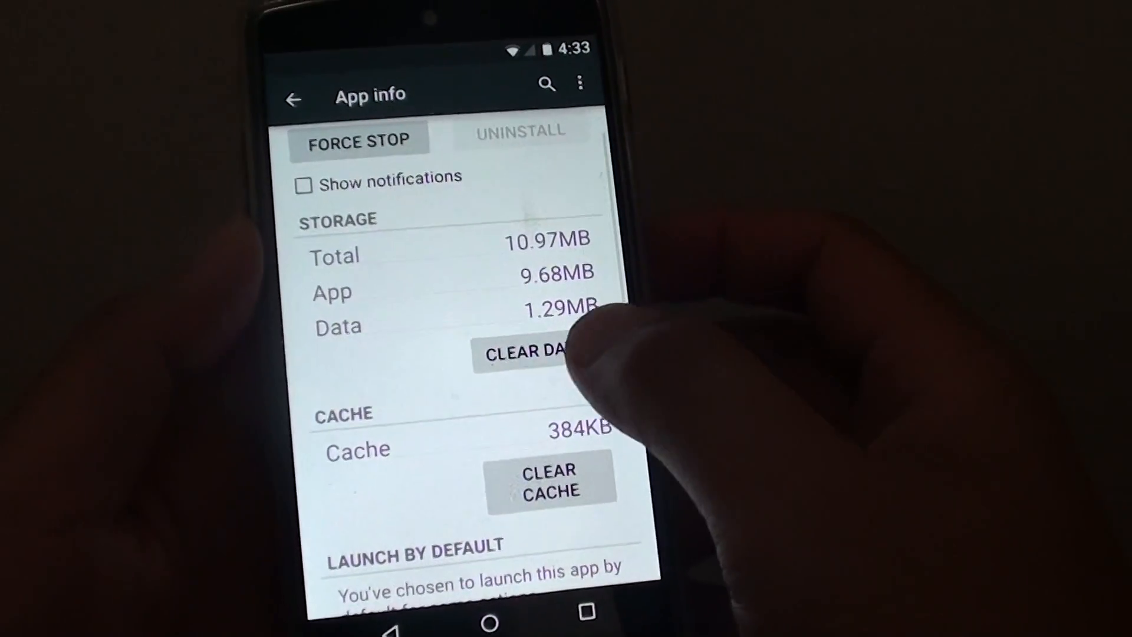
pyautogui.click(533, 353)
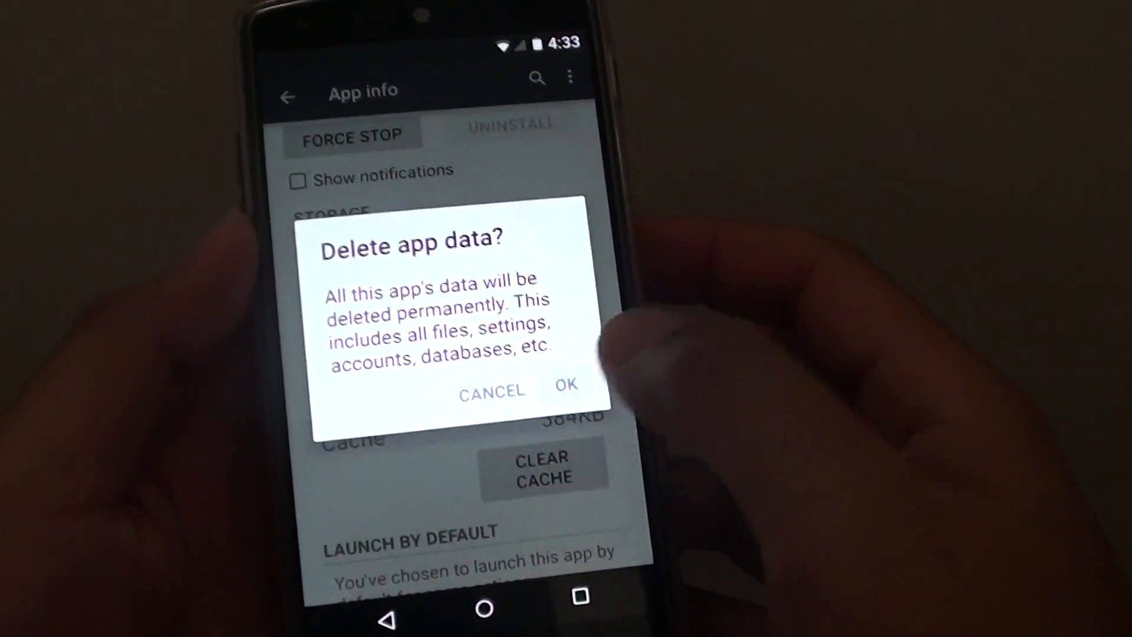
pyautogui.click(565, 383)
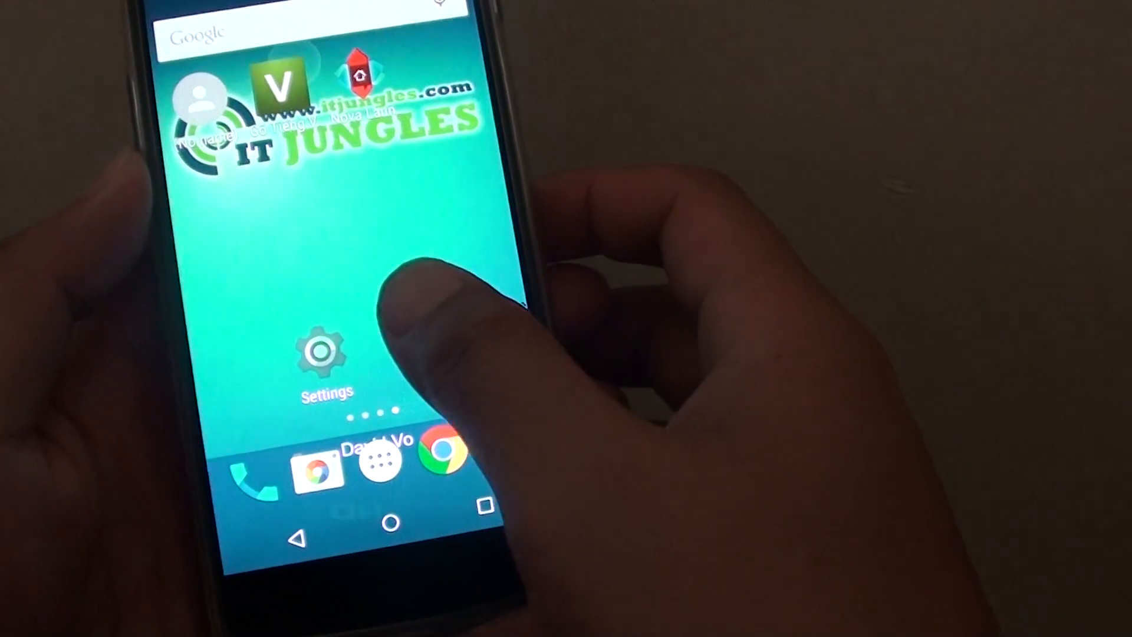
# Reopen Settings > Apps and scroll the Downloaded list to Nova Launcher (9.68MB)
pyautogui.click(325, 354)
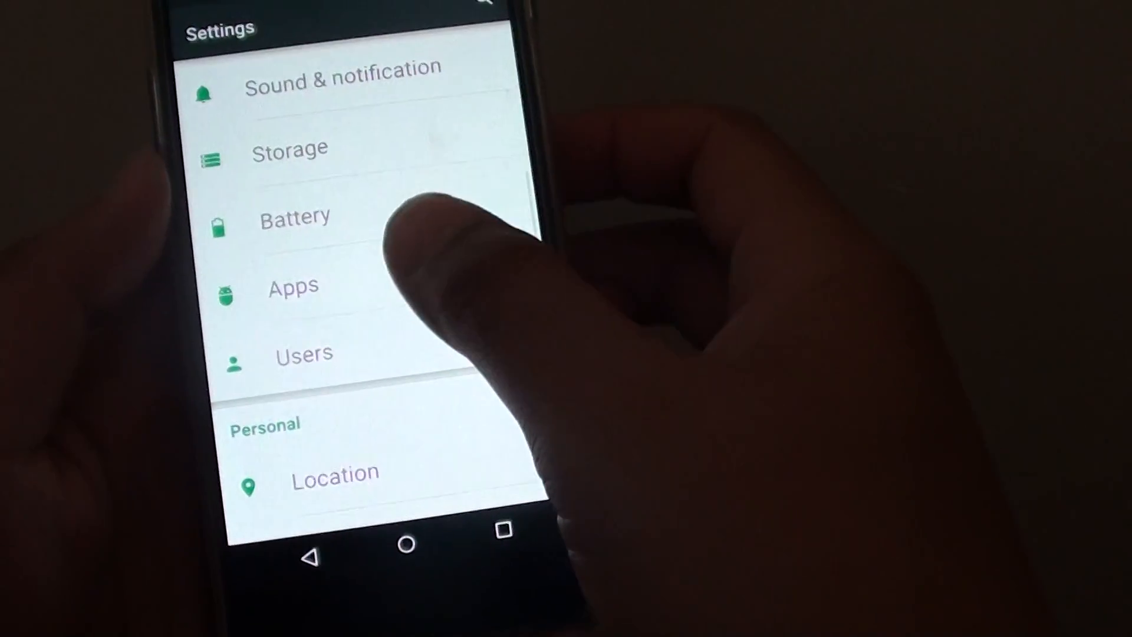
pyautogui.click(292, 284)
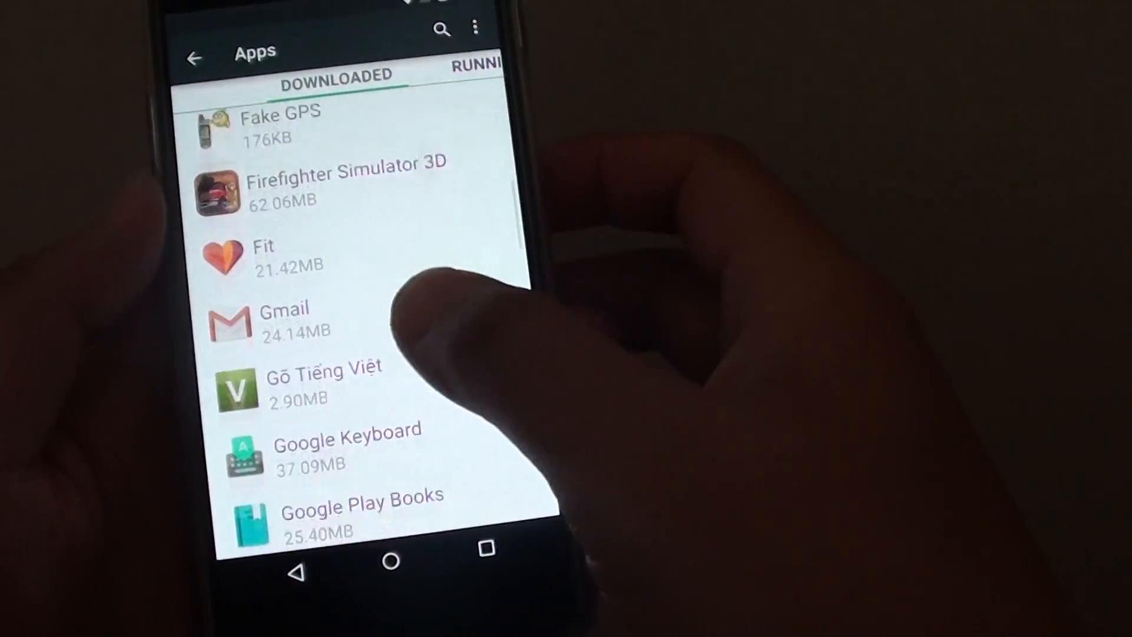
pyautogui.scroll(-3)
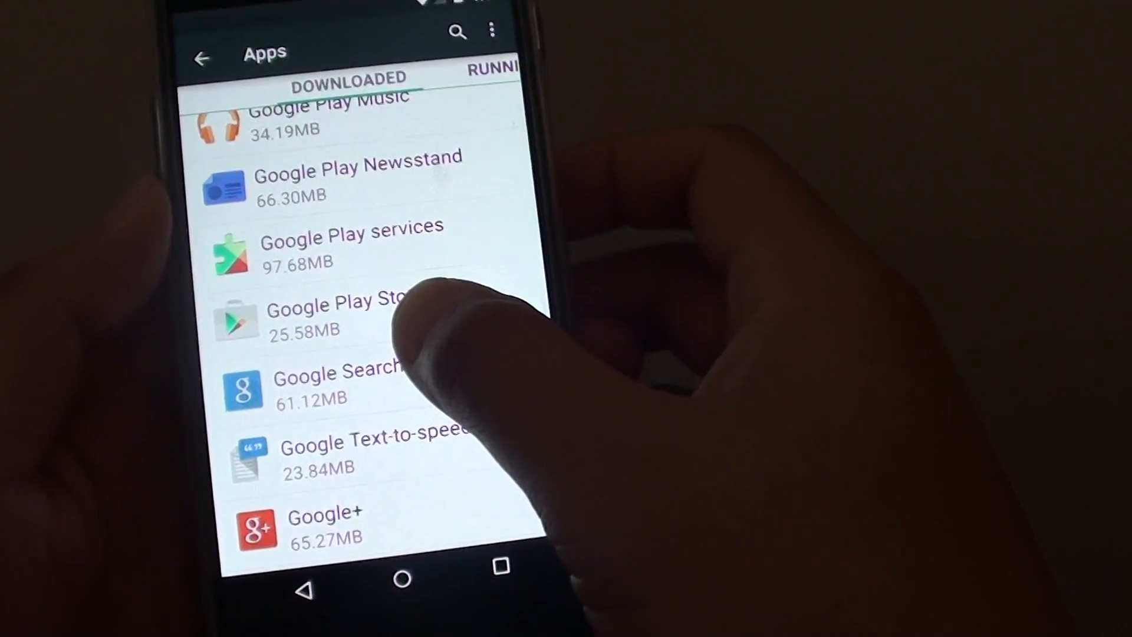
pyautogui.scroll(-3)
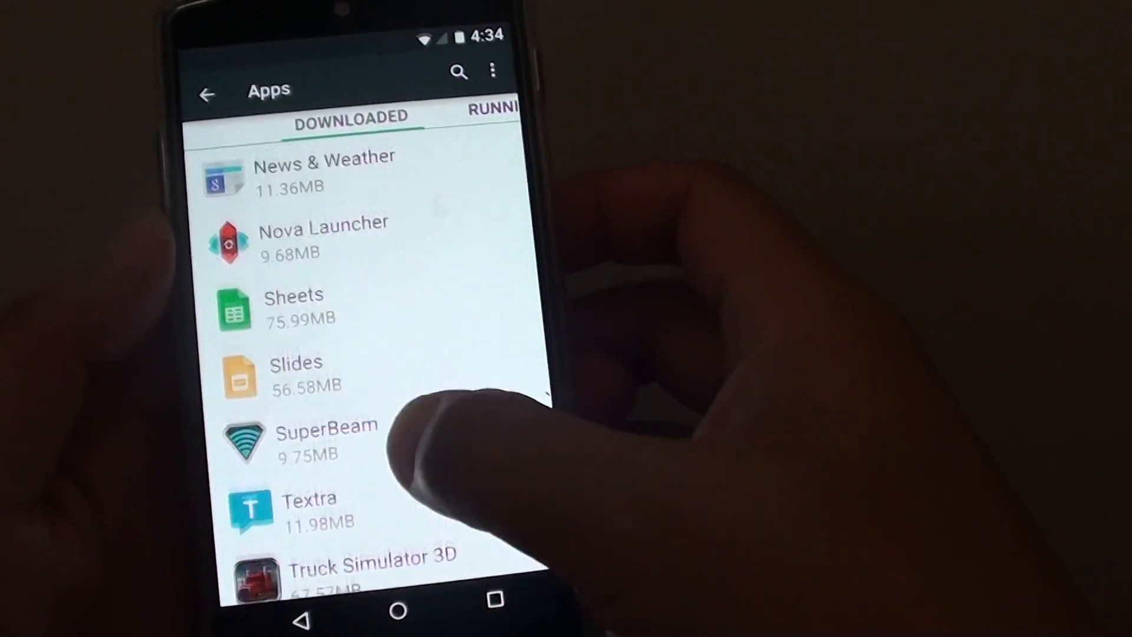
# Tap UNINSTALL on Nova Launcher's App info page to bring up the uninstall prompt
pyautogui.click(323, 238)
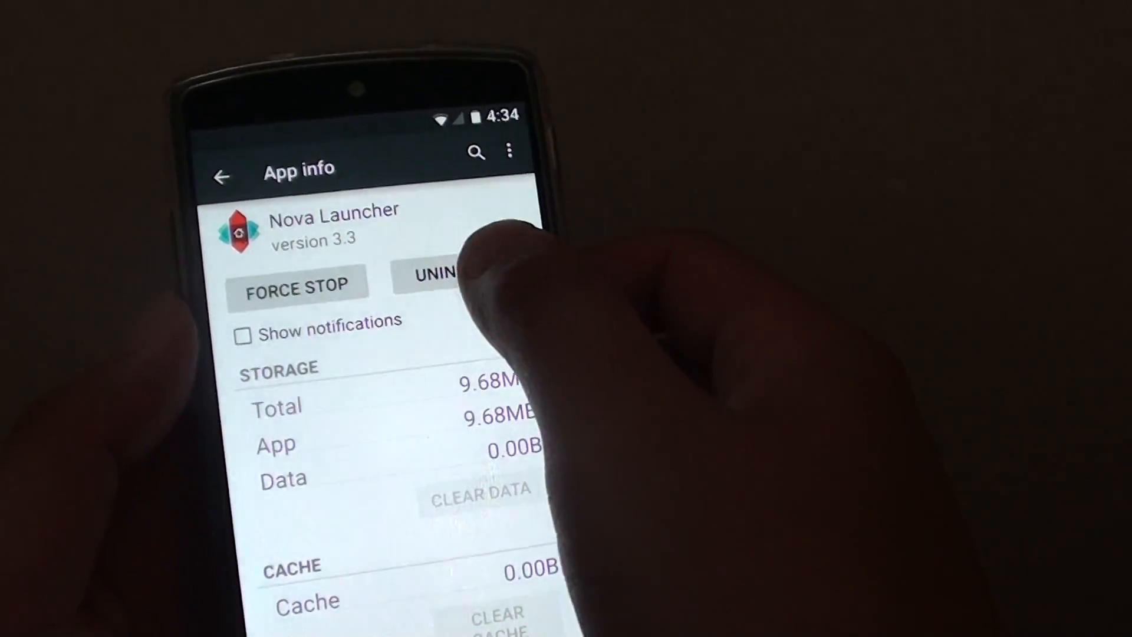
pyautogui.click(444, 277)
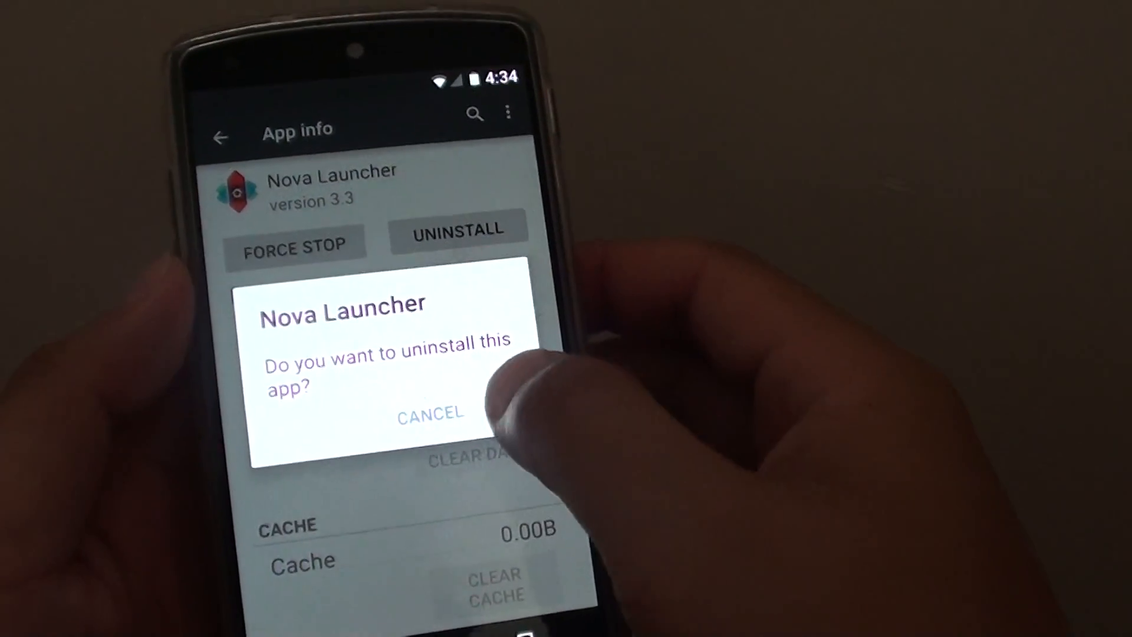